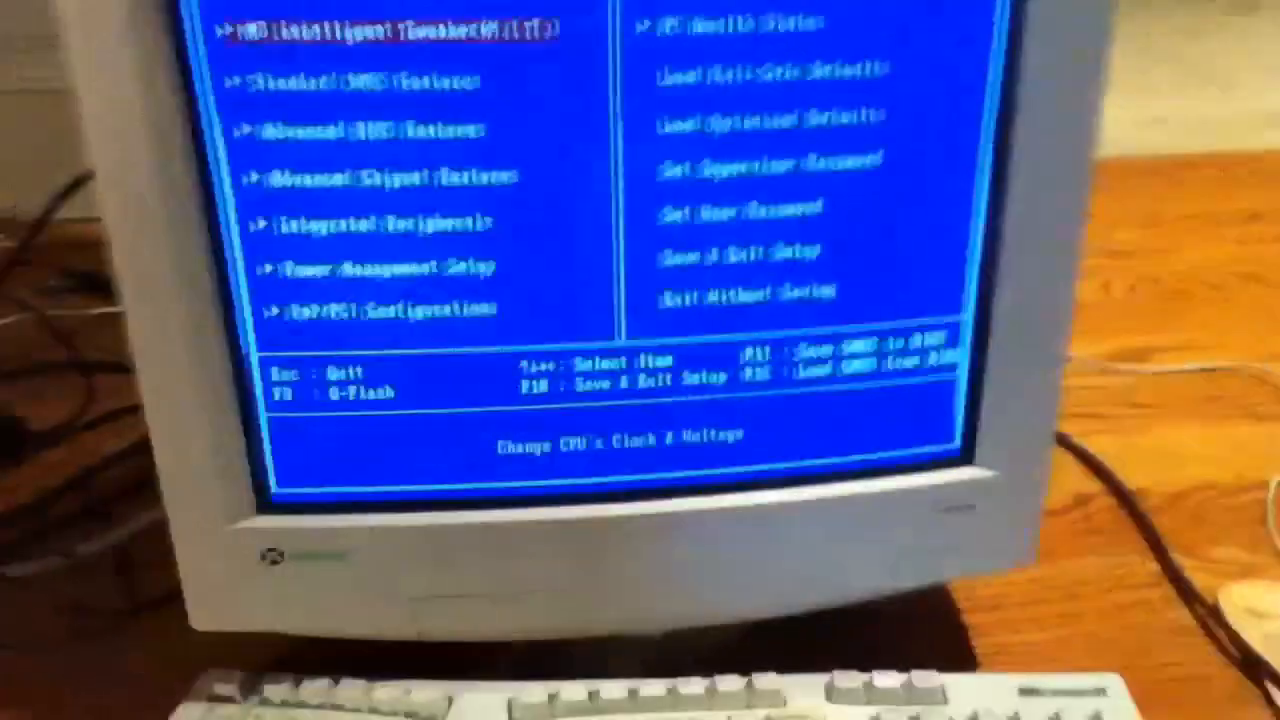
# Show the Standard CMOS Features page with date, time and detected IDE drives.
pyautogui.press('Down')
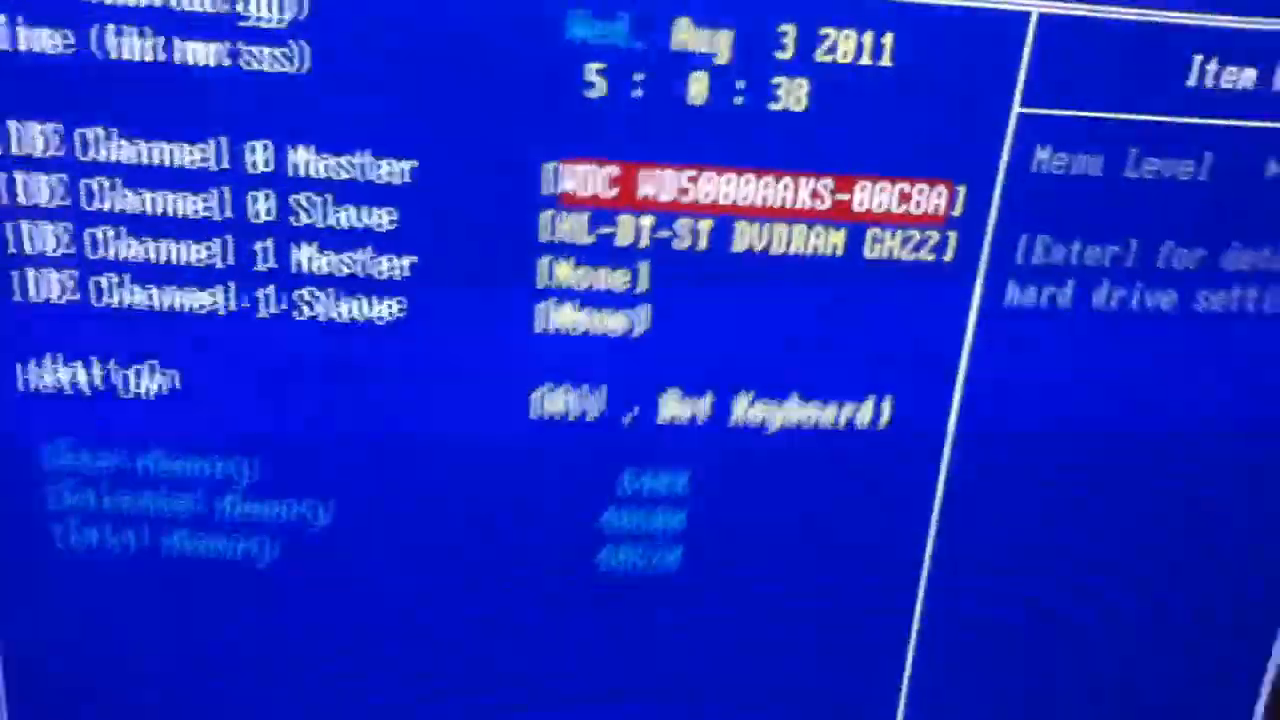
# Step through Advanced BIOS Features, then reach Advanced Chipset Features' PAVP Lite Mode choices (32MB–256MB).
pyautogui.press('Escape')
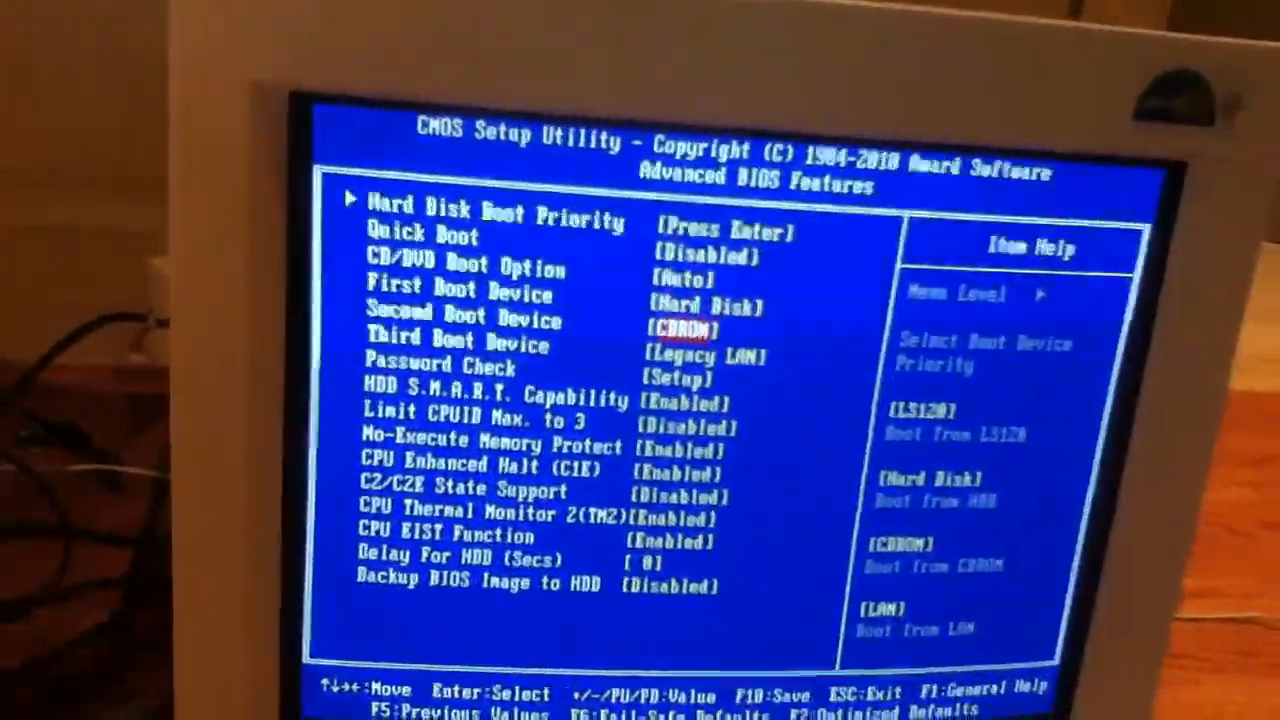
pyautogui.press('down')
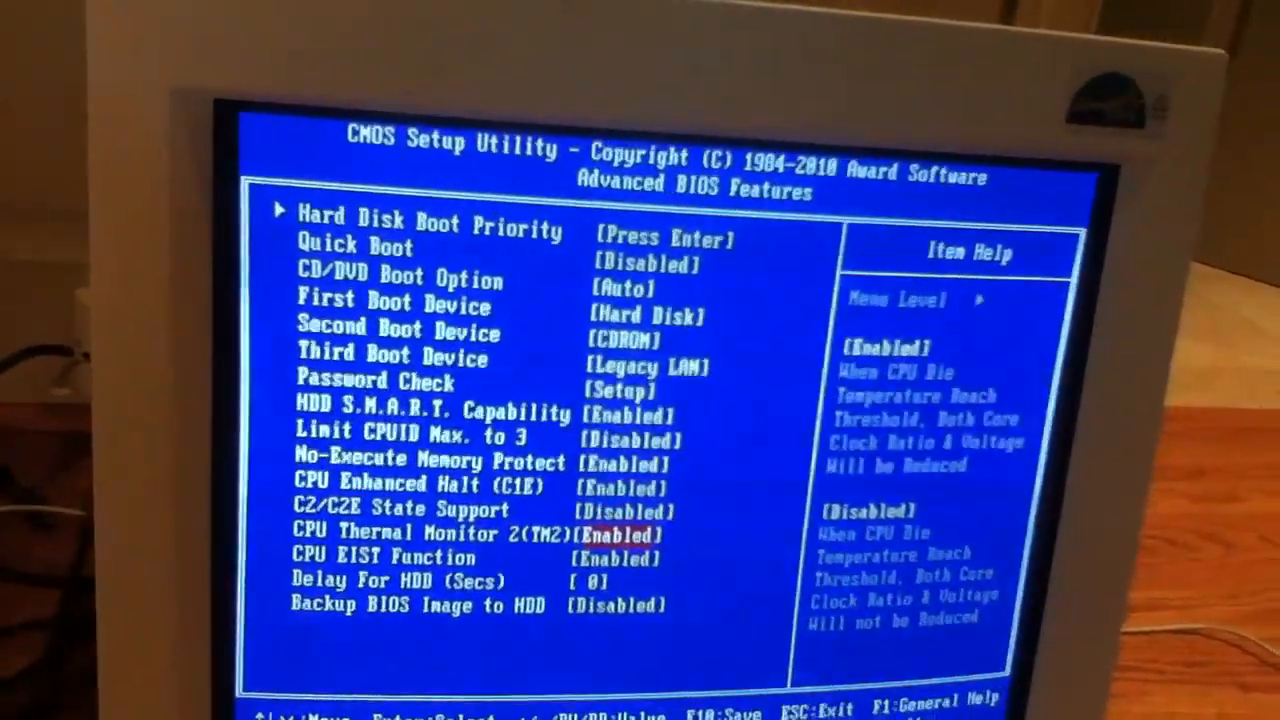
pyautogui.press('Escape')
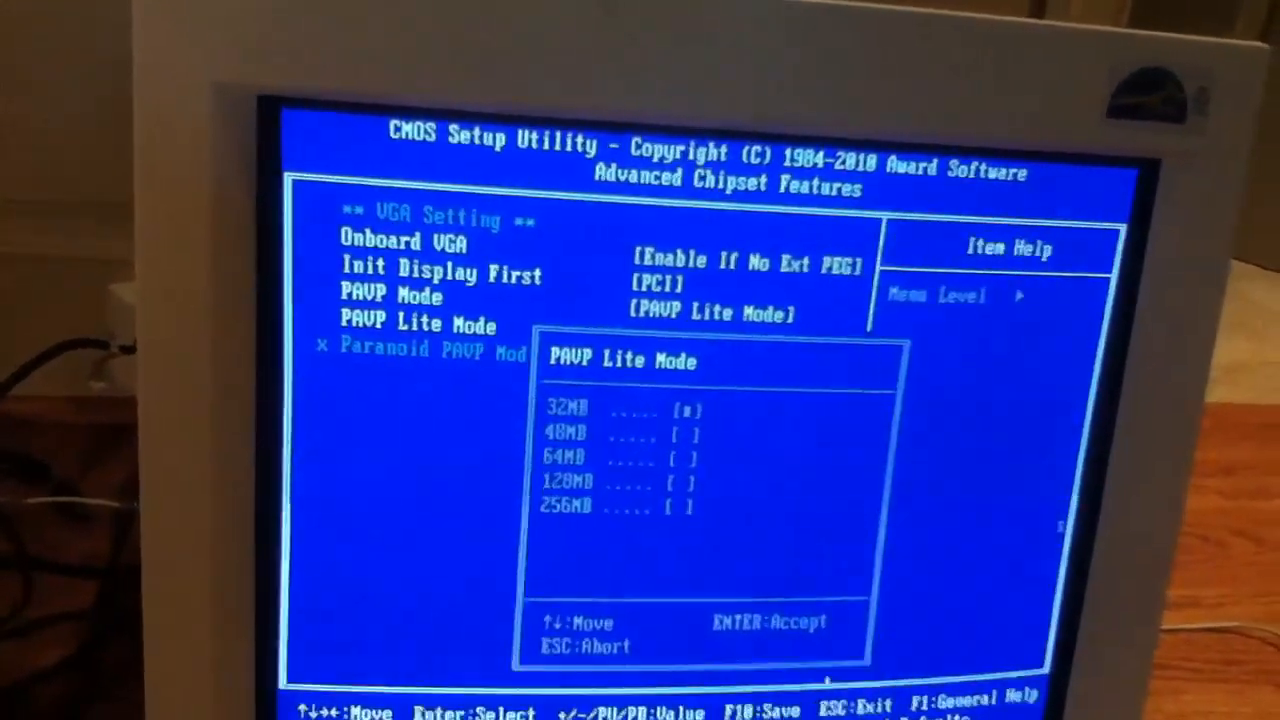
# Show PC Health Status with voltages, 19°C CPU temperature and fan speeds.
pyautogui.press('down')
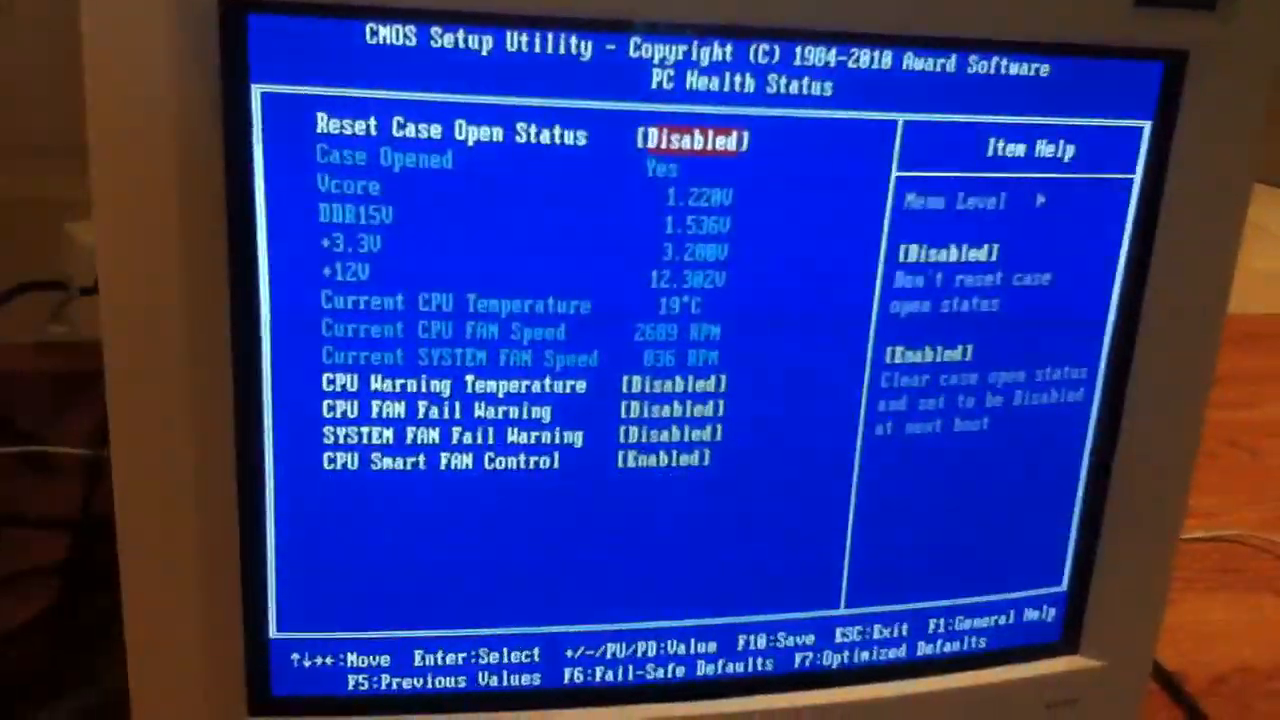
# Save settings to CMOS via Save & Exit Setup, confirming with Y, so the PC reboots.
pyautogui.press('Escape')
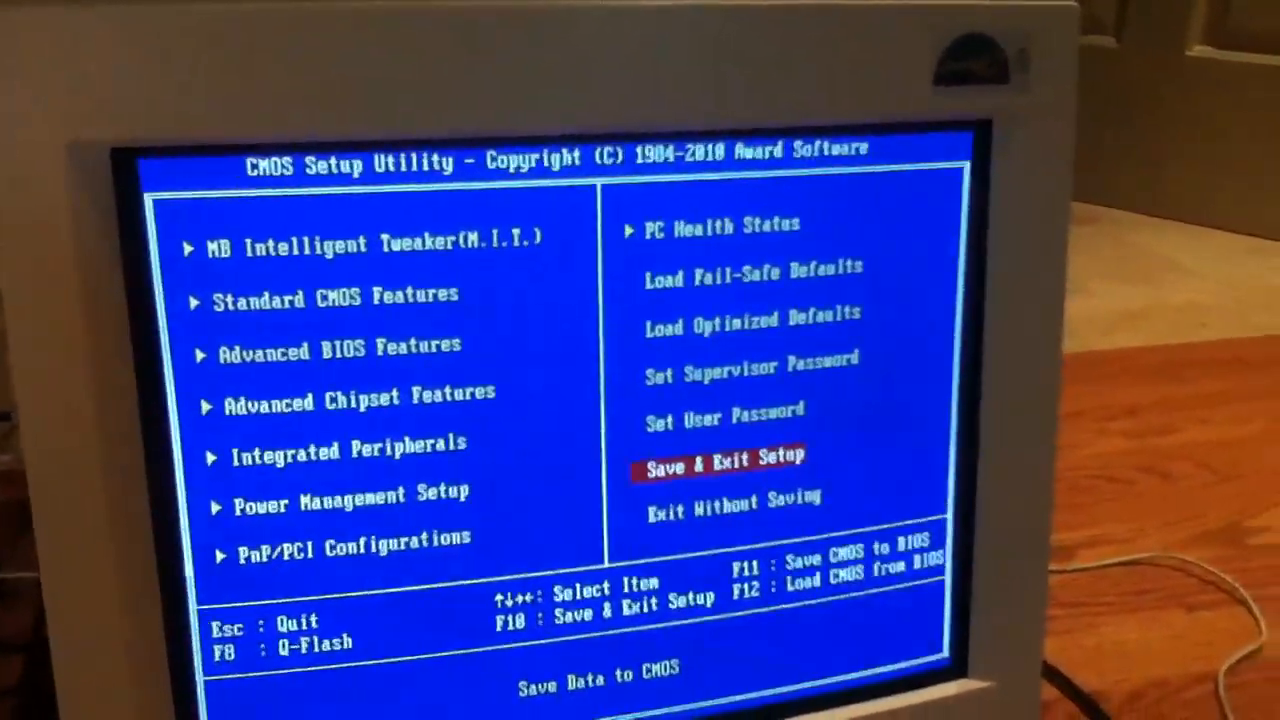
pyautogui.press('up')
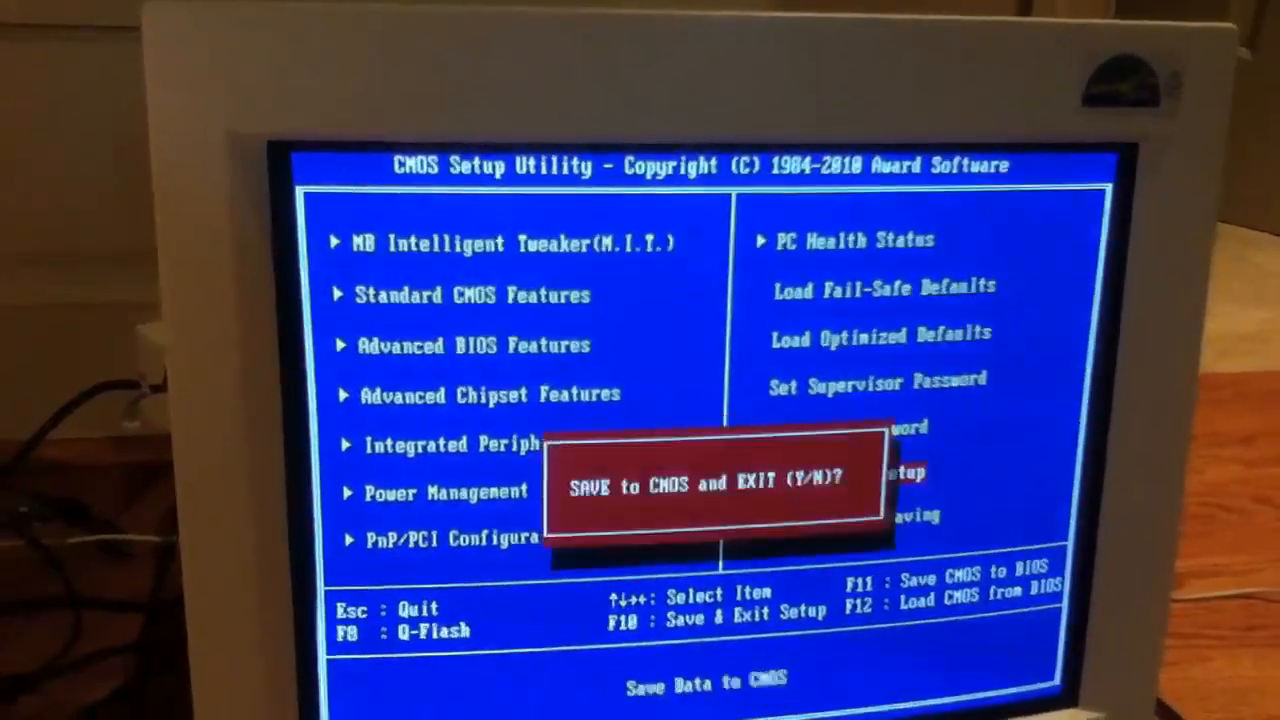
pyautogui.press('y')
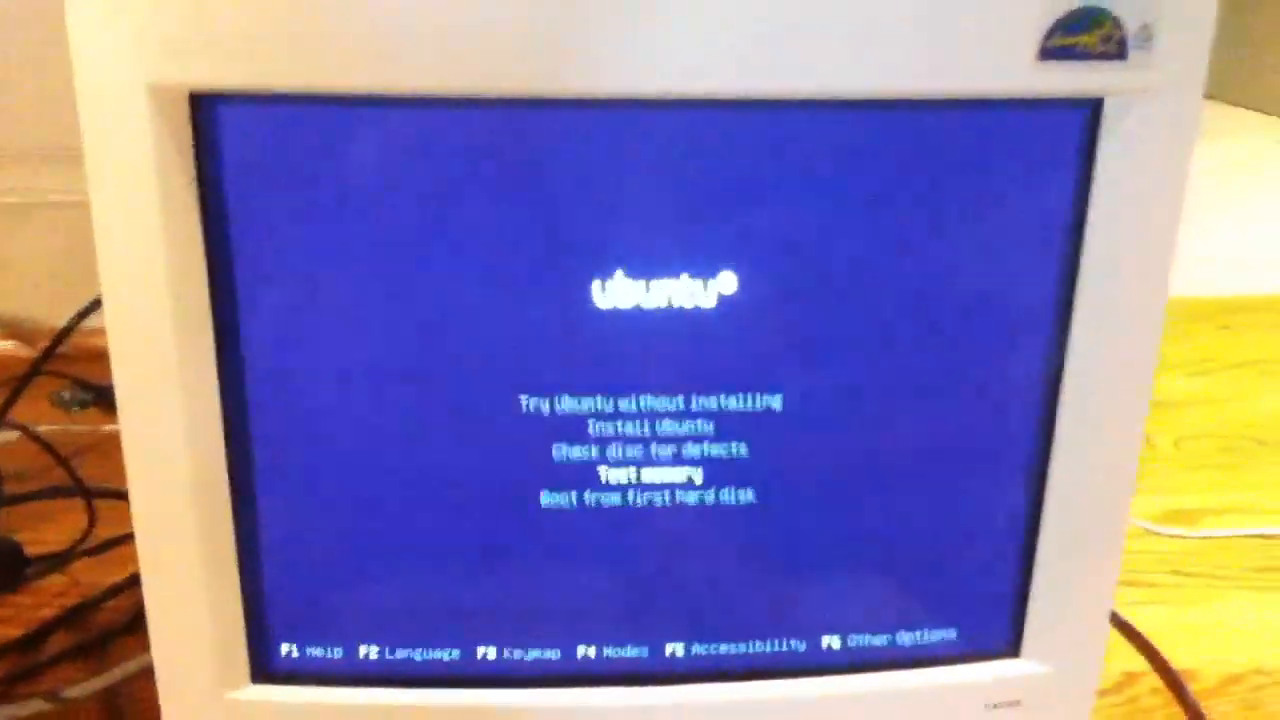
# Launch Memtest86+ from the Ubuntu boot menu's Test memory entry.
pyautogui.press('Return')
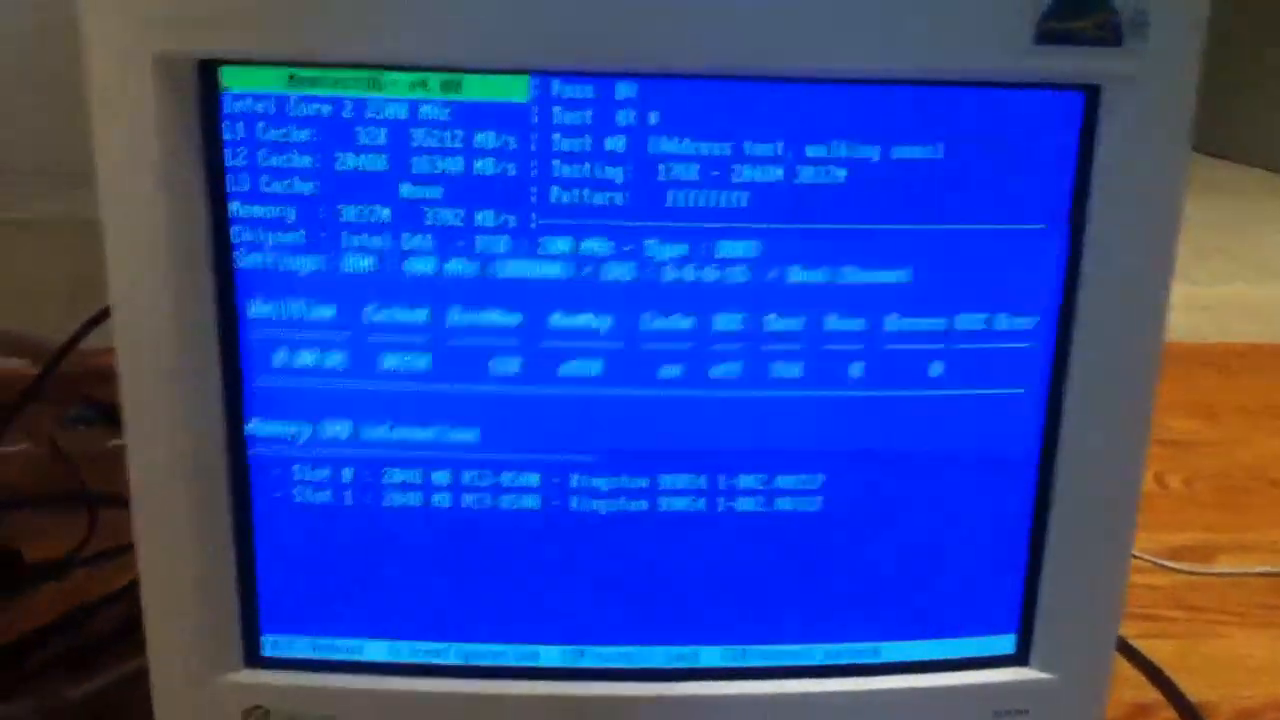